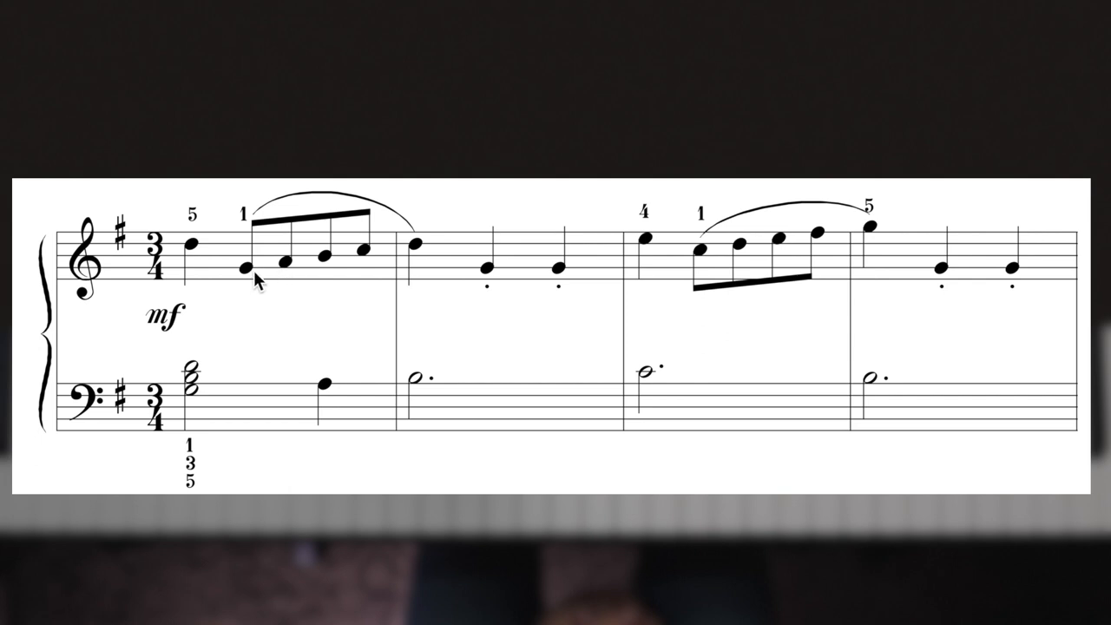
mouse_move(337, 282)
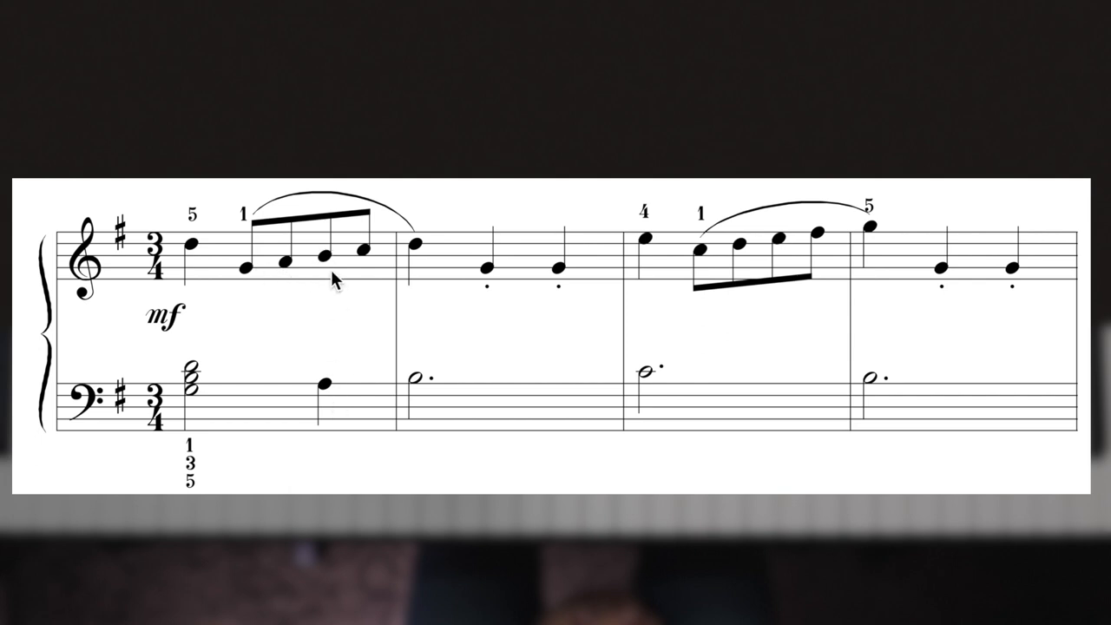